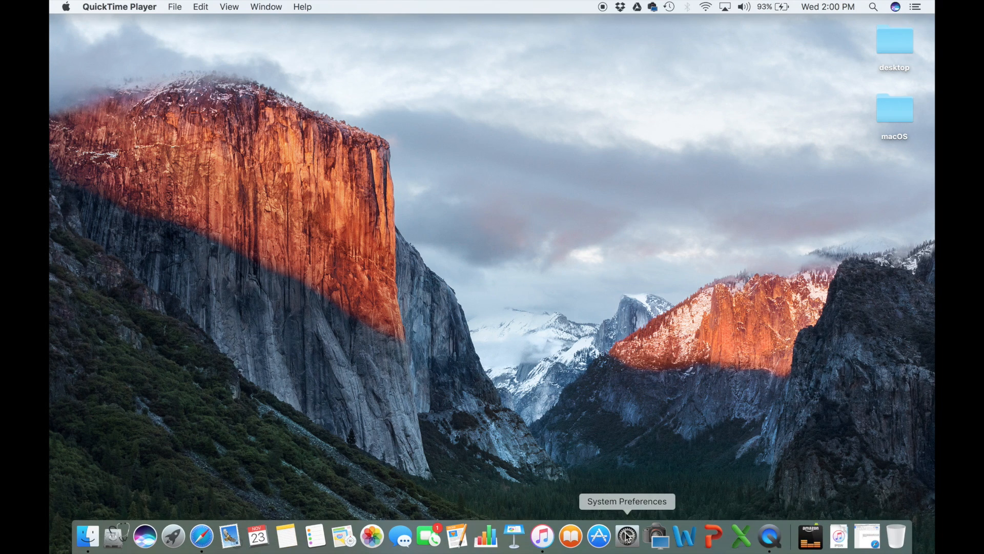
- Search the App Store for 'macos sierra' and start downloading the macOS Sierra installer
left_click(597, 536)
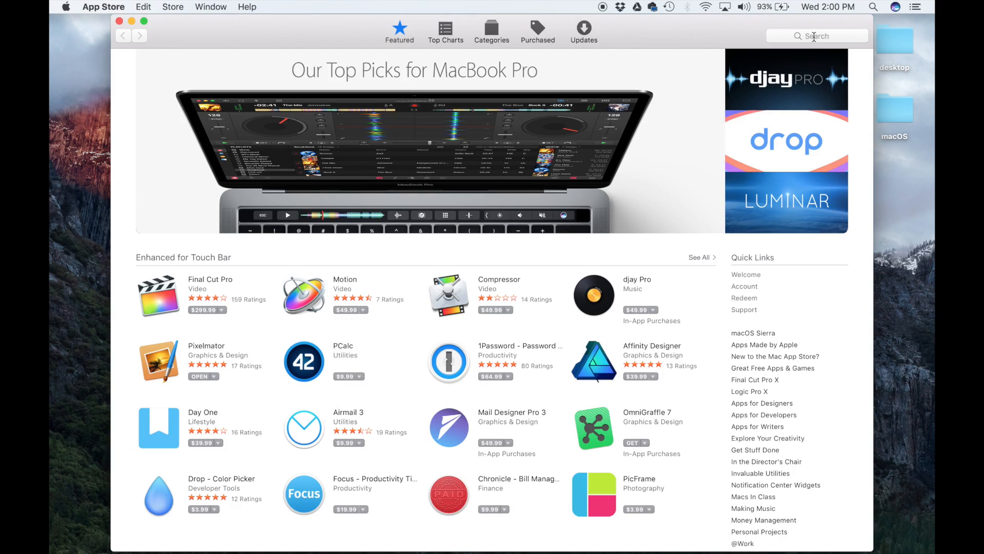
type("sierra")
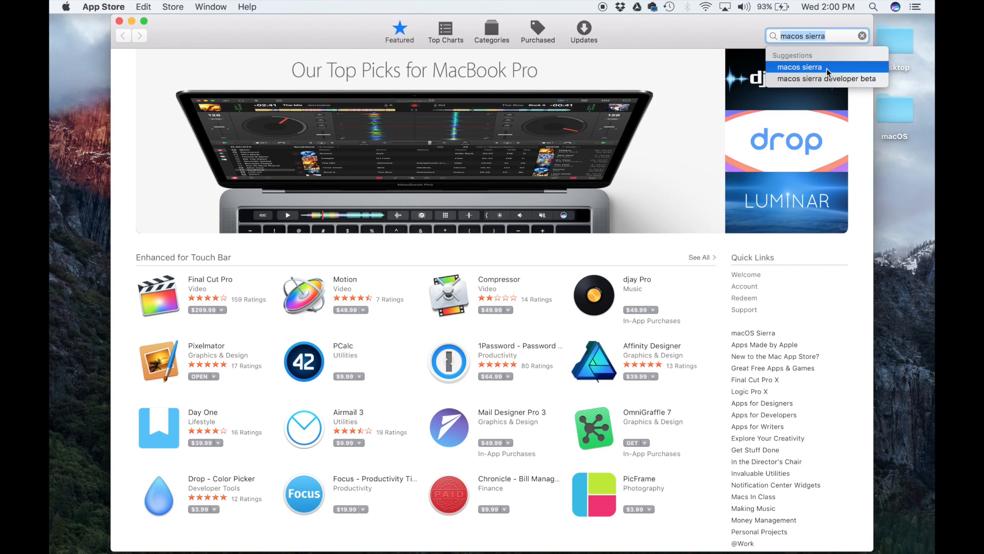
left_click(799, 67)
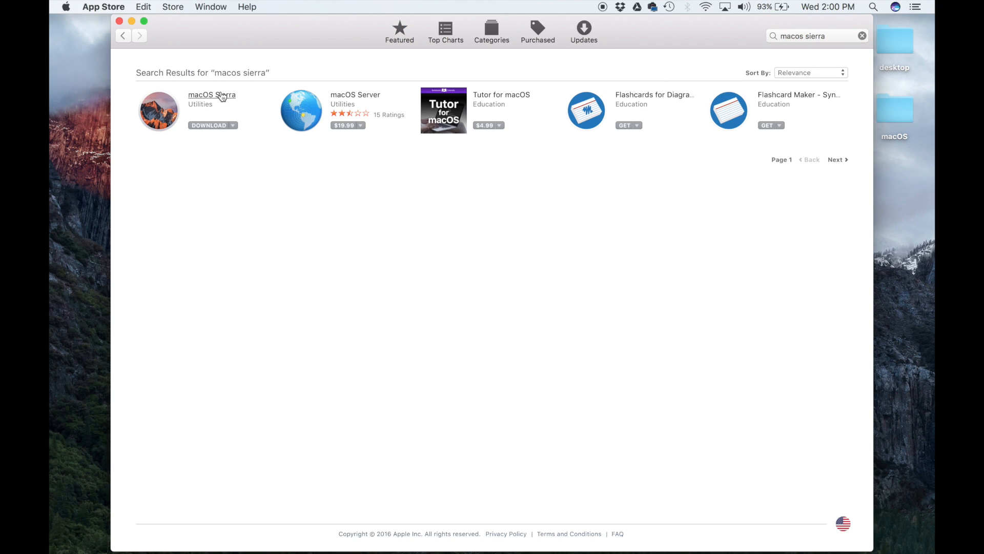
left_click(212, 95)
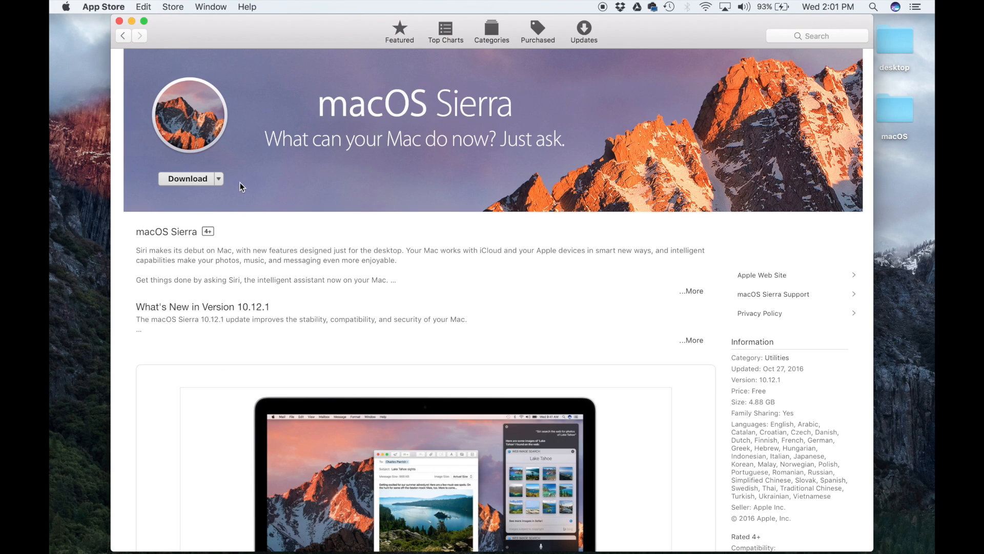
left_click(188, 178)
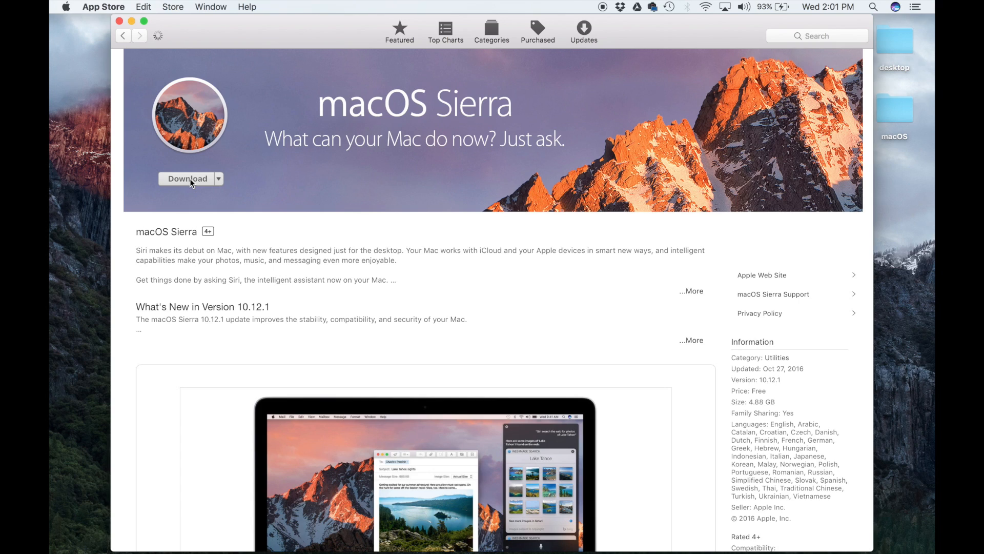
left_click(186, 178)
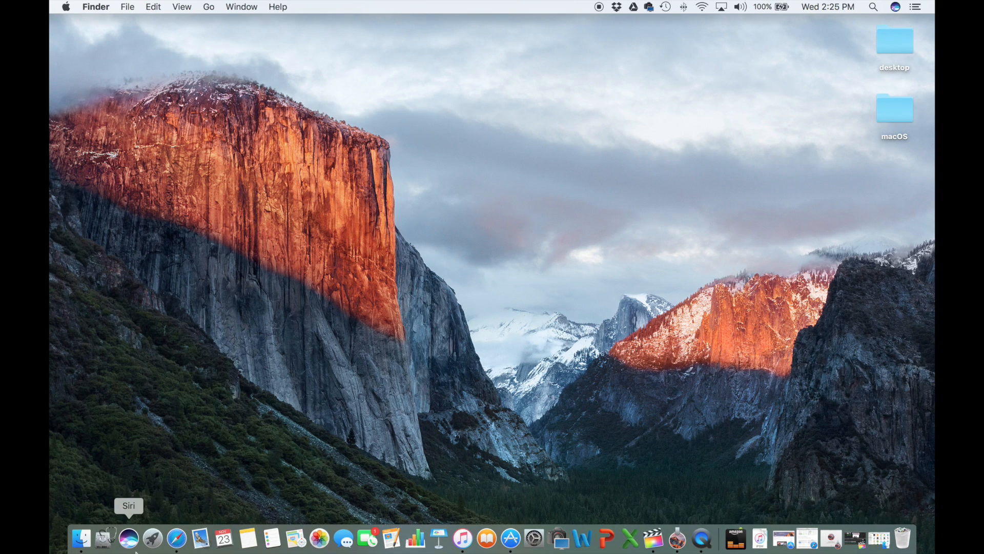
- Show the Applications folder in Finder and select the Install macOS Sierra app
left_click(81, 539)
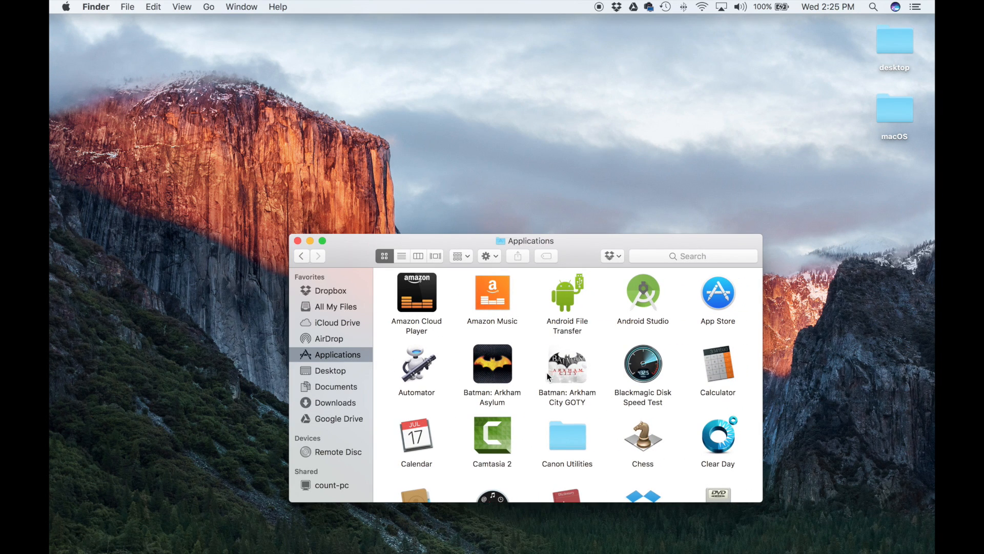
scroll("down", 3)
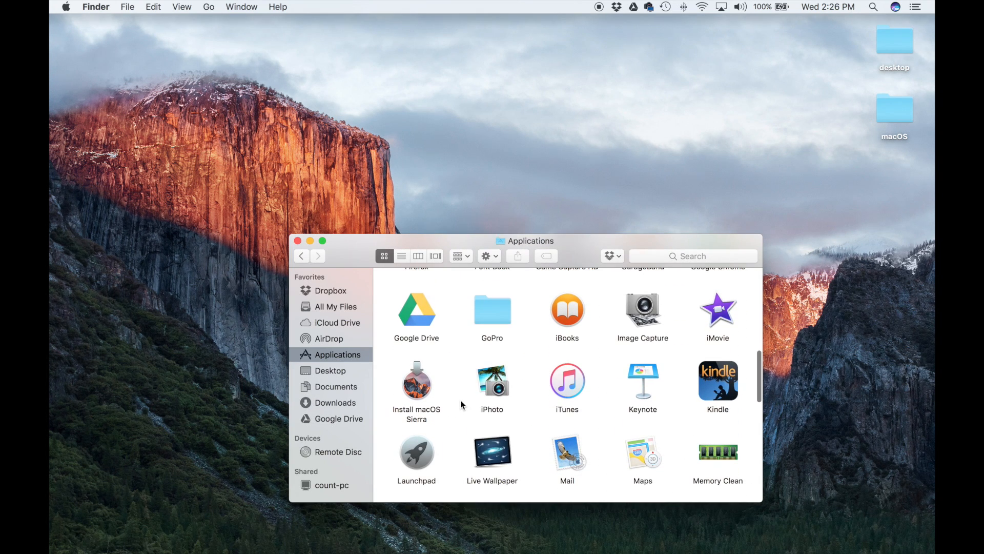
left_click(417, 381)
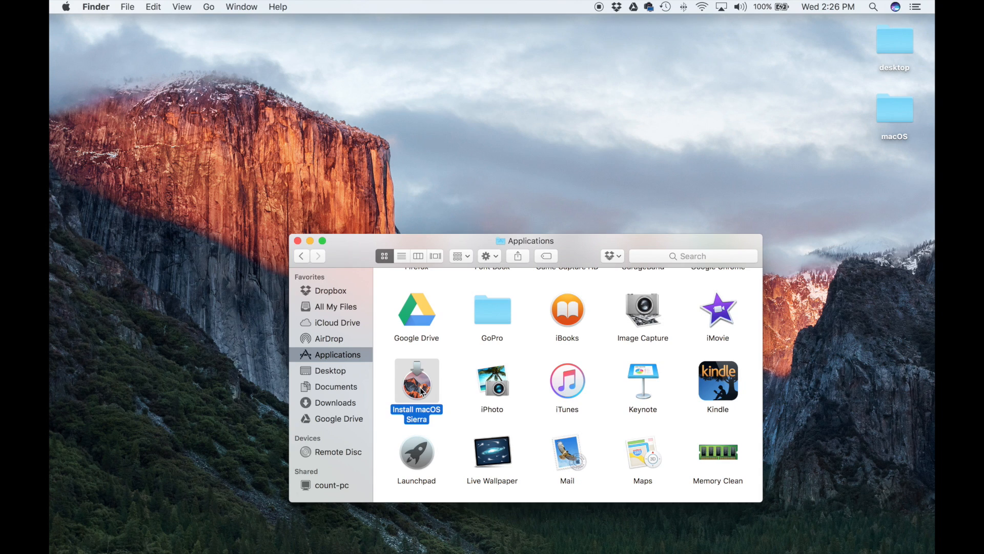
mouse_move(426, 397)
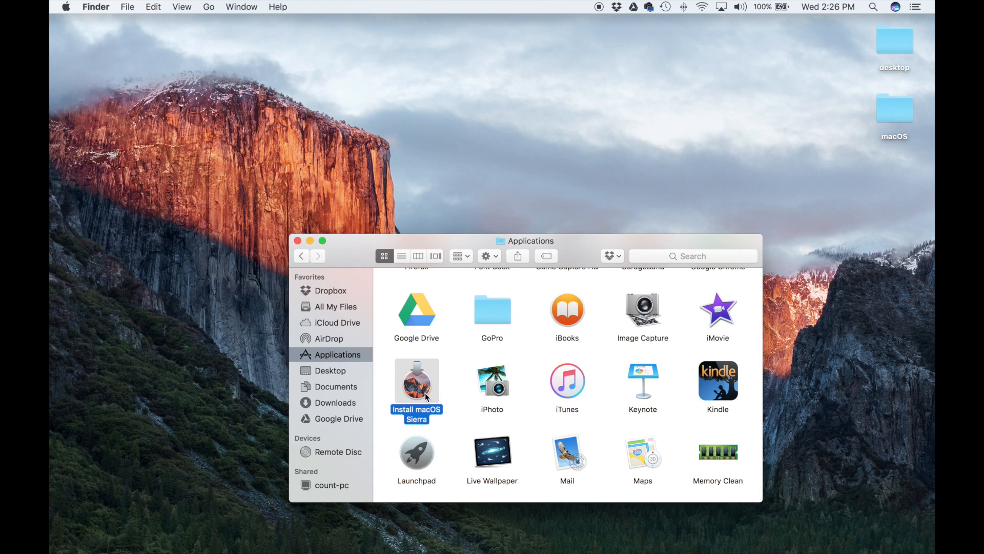
mouse_move(425, 397)
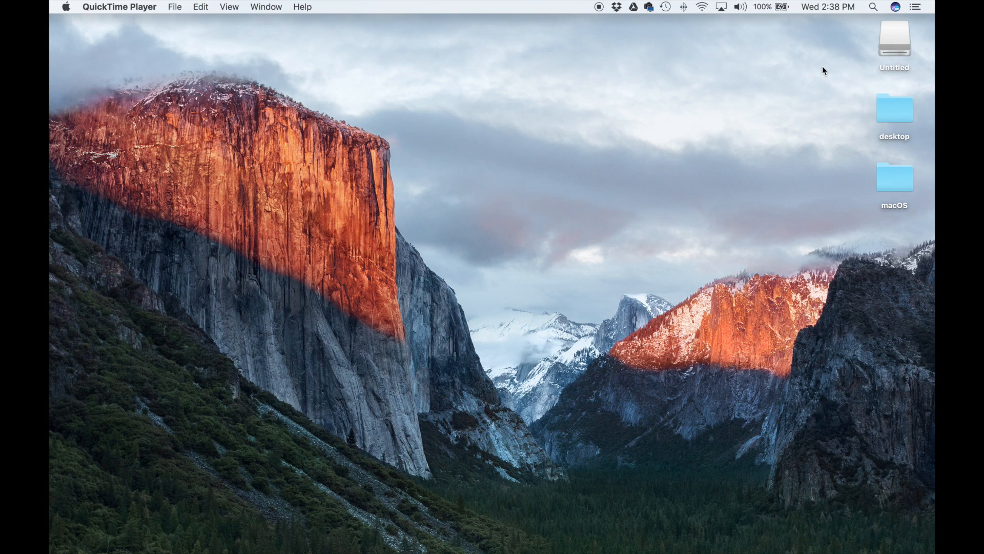
- Select the Untitled USB drive on the desktop and launch Disk Utility from Utilities
left_click(894, 37)
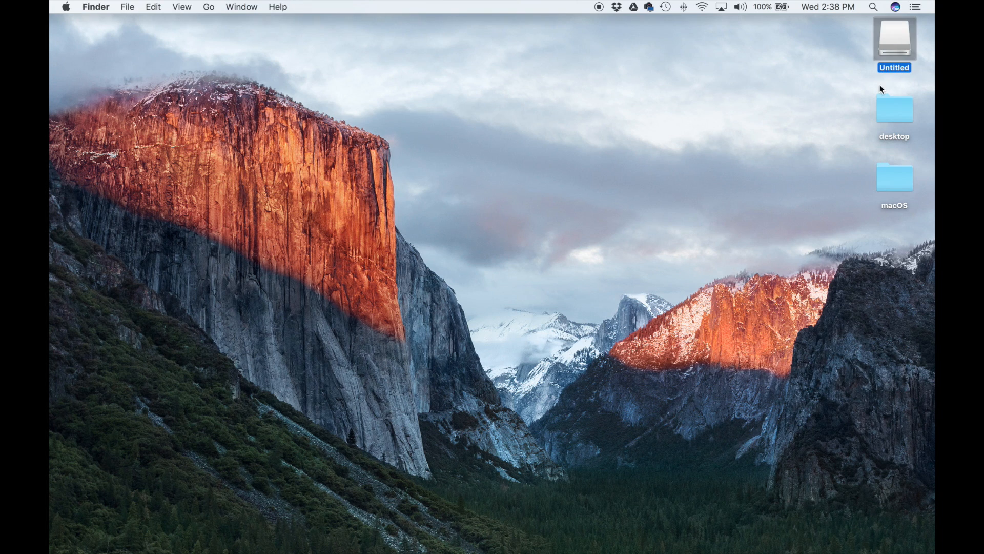
mouse_move(783, 87)
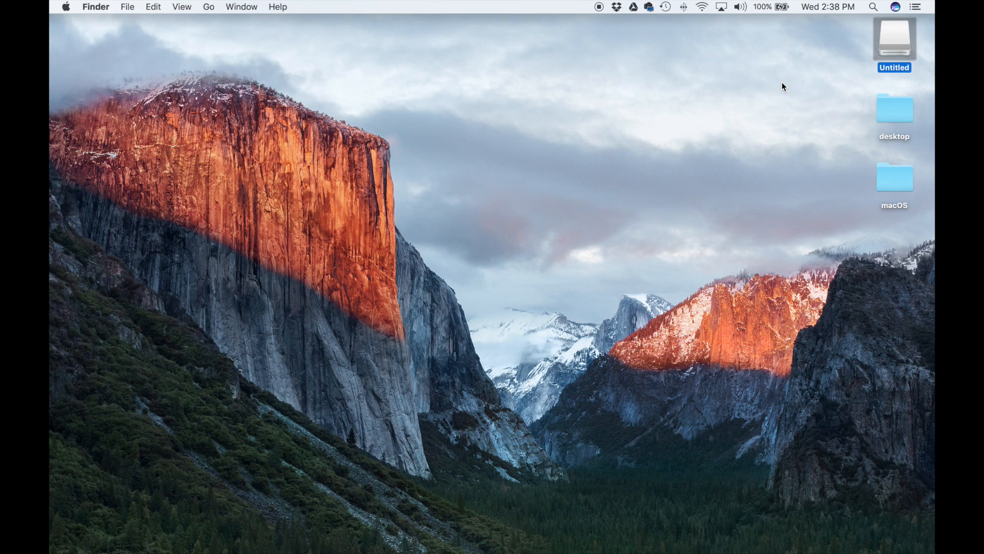
mouse_move(893, 44)
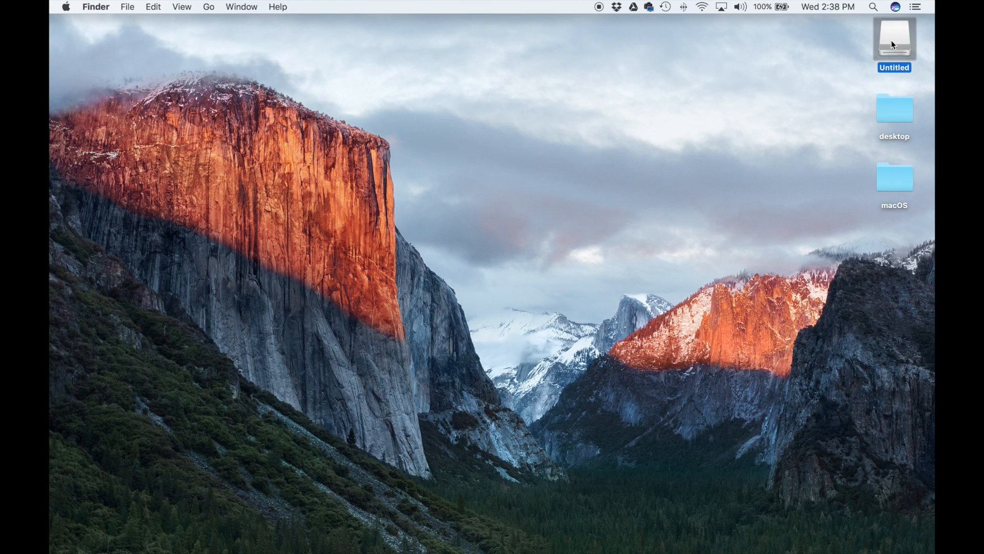
mouse_move(894, 47)
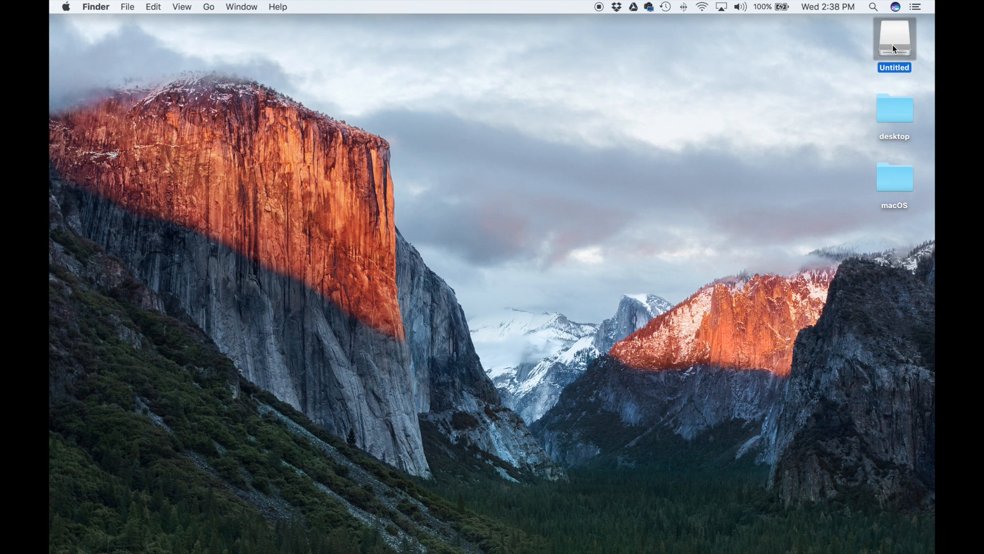
mouse_move(640, 538)
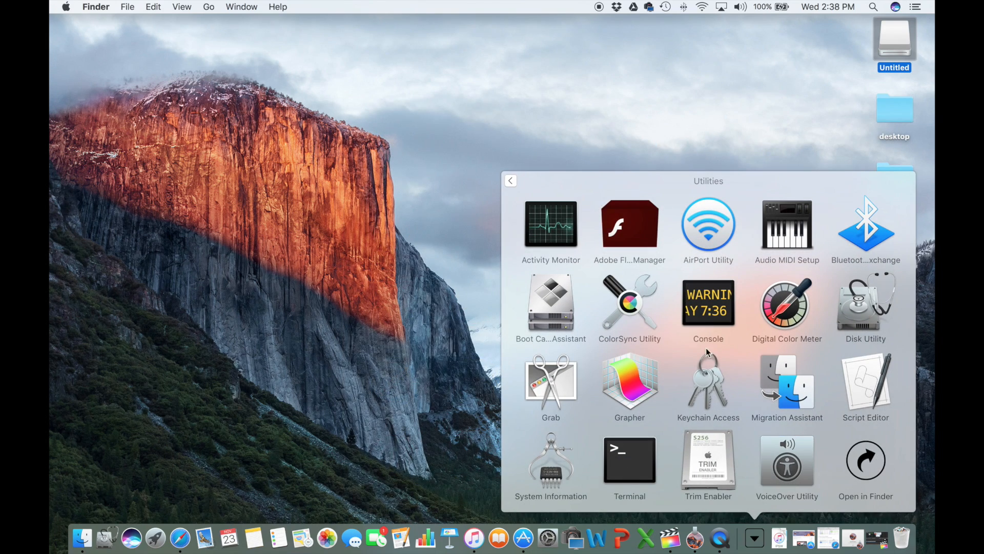
double_click(865, 301)
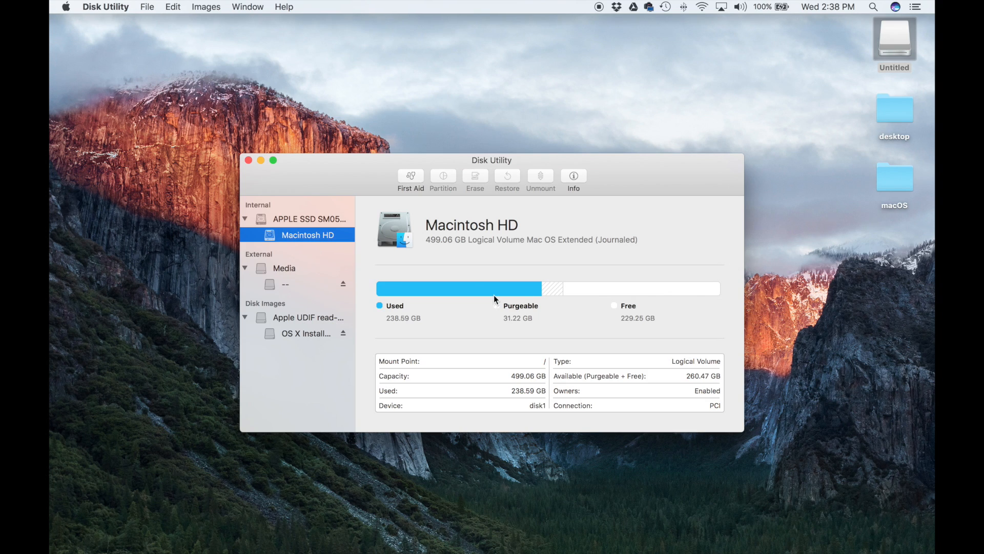
mouse_move(281, 270)
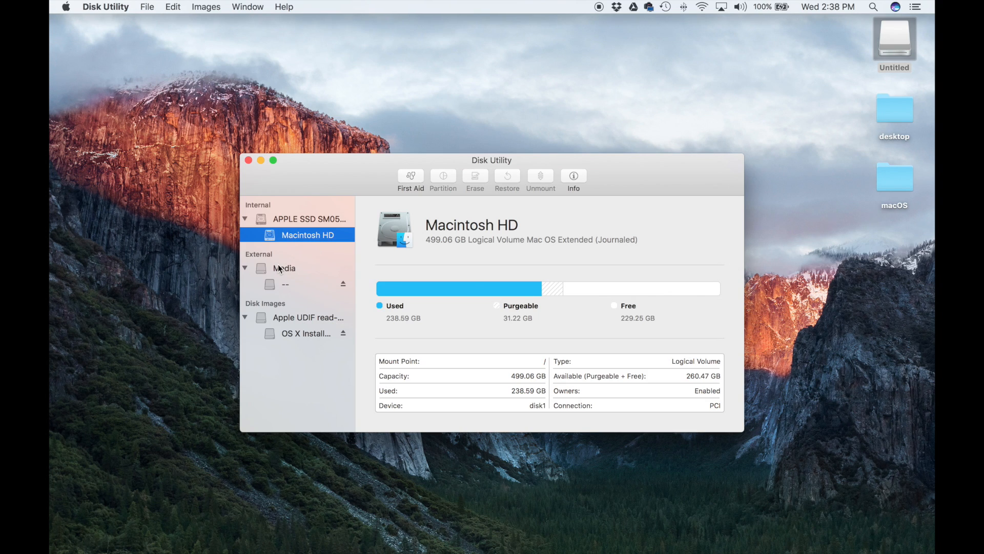
- Select the external 15.51 GB Media disk to show its details
left_click(283, 268)
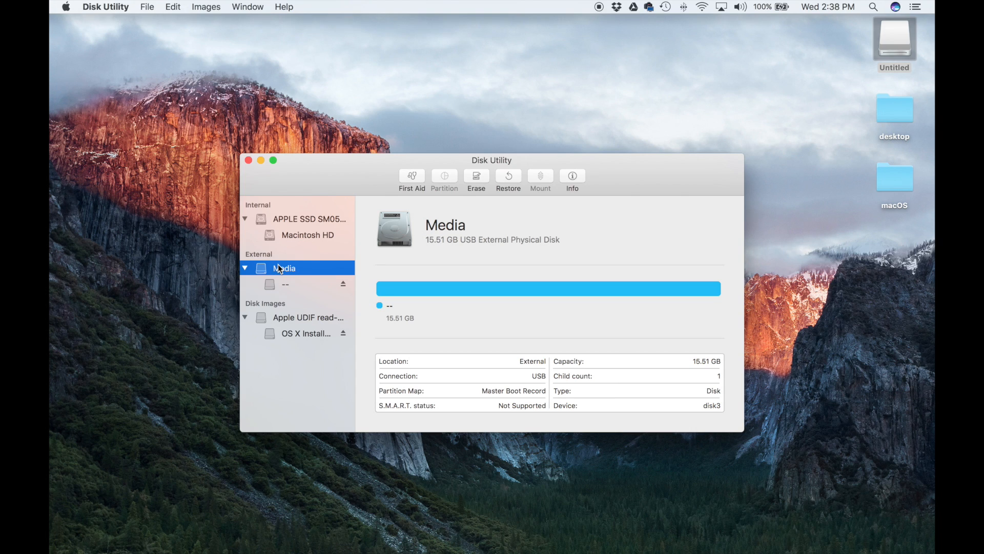
mouse_move(299, 272)
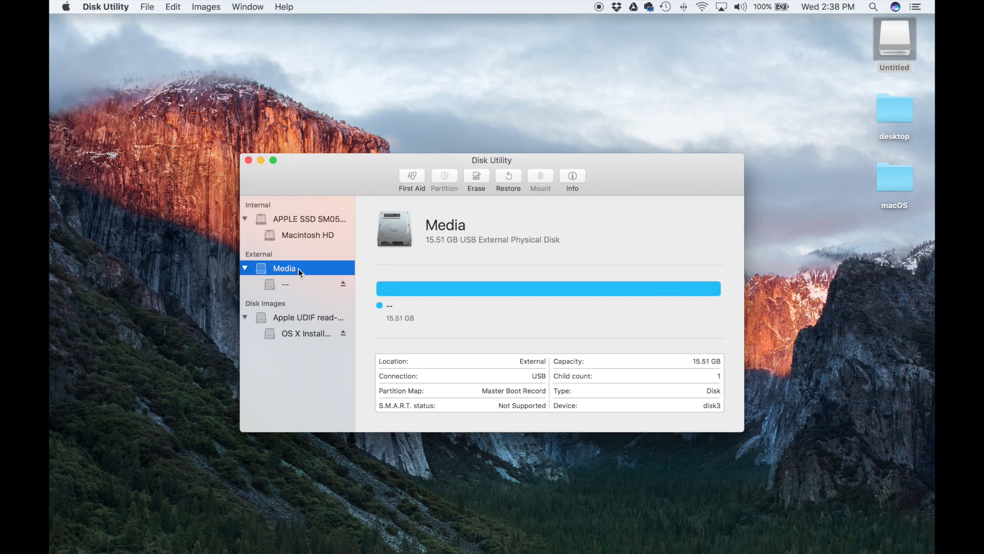
mouse_move(394, 262)
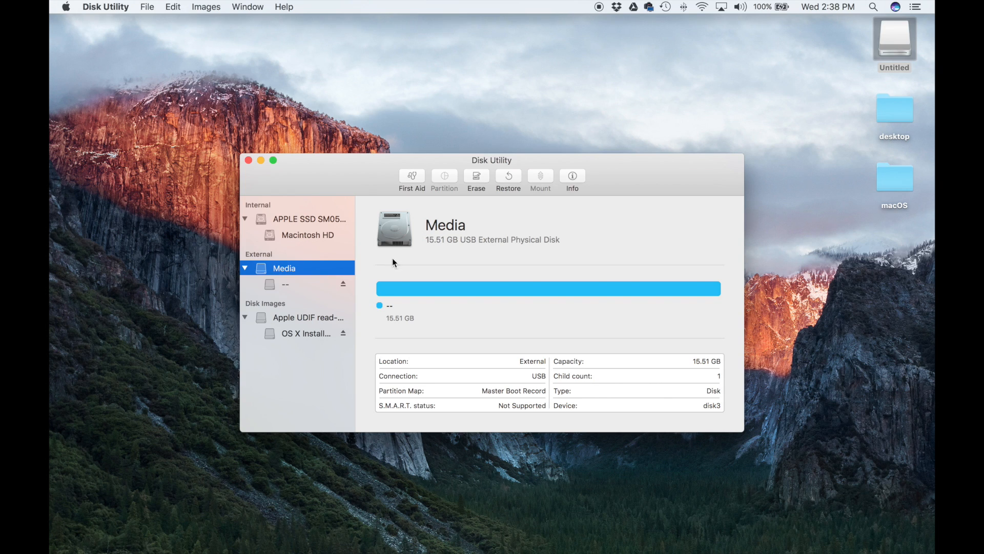
mouse_move(476, 177)
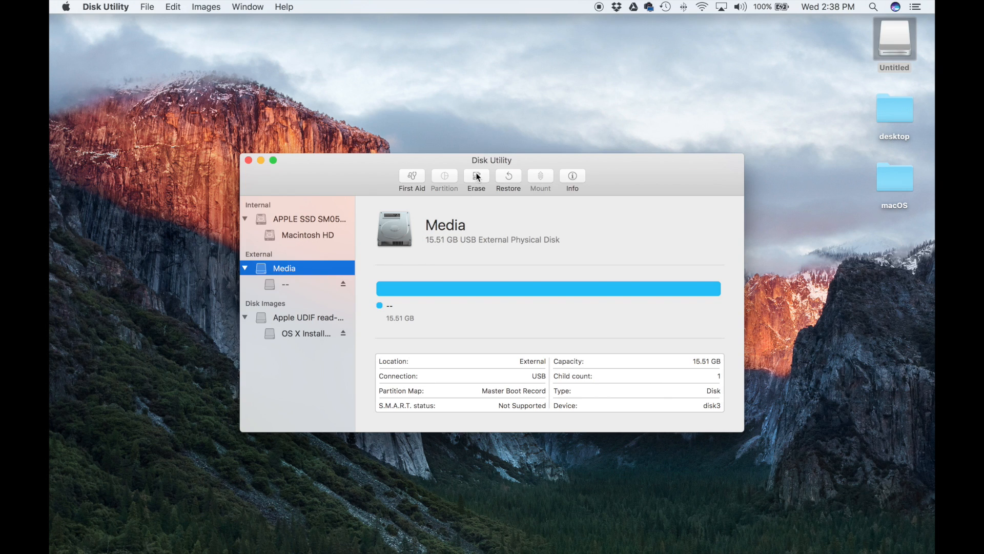
- Erase the Media disk into a volume named 'macOS Sierra Install'
left_click(476, 179)
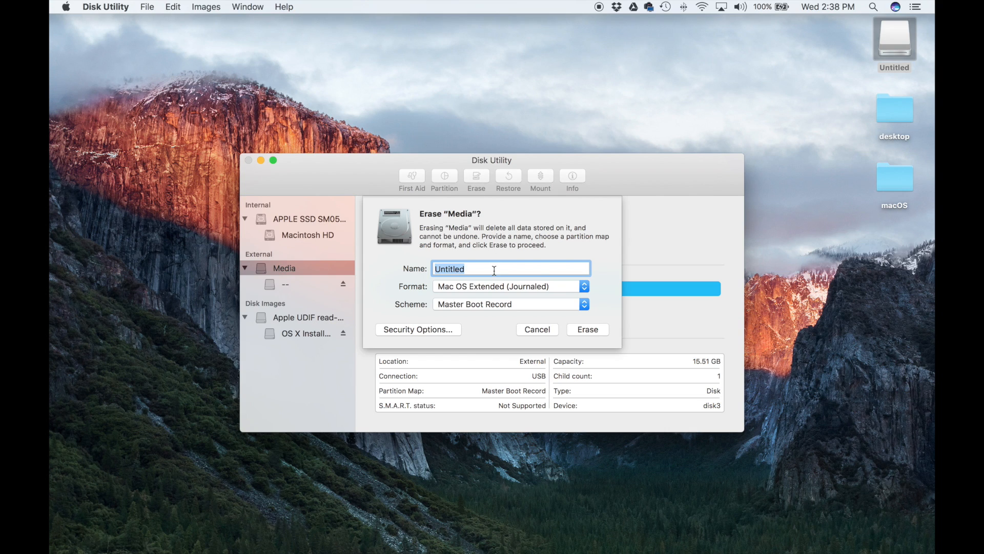
type("macOS")
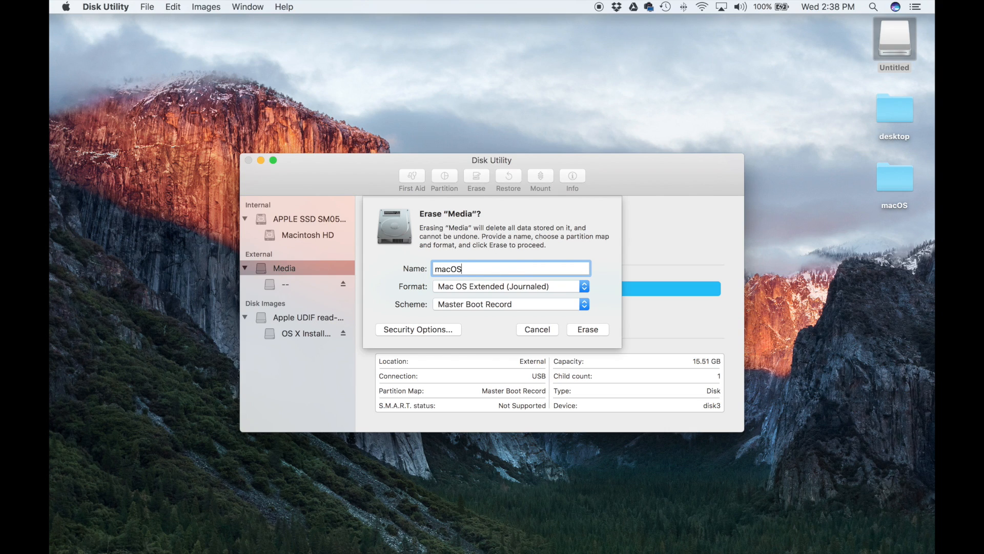
type("Sierra")
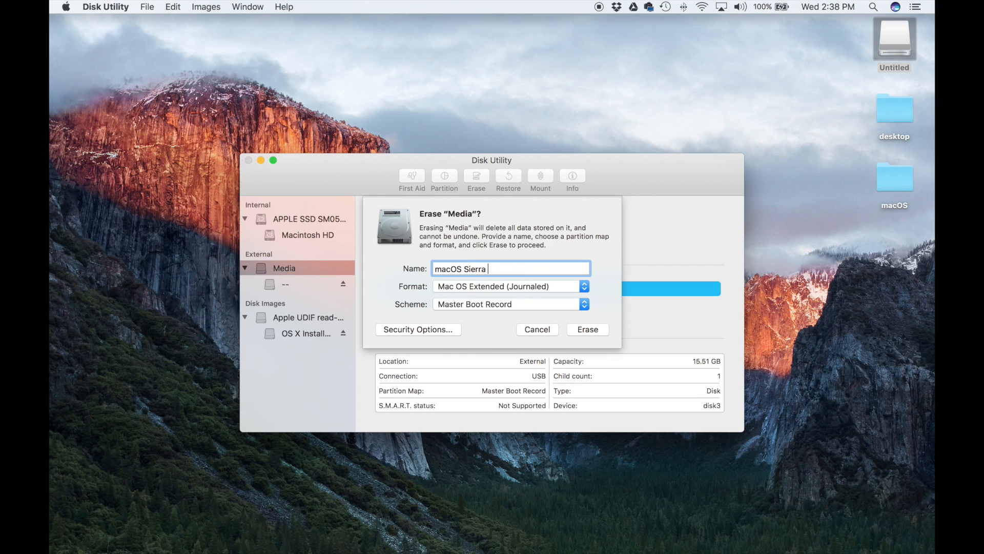
type("Install")
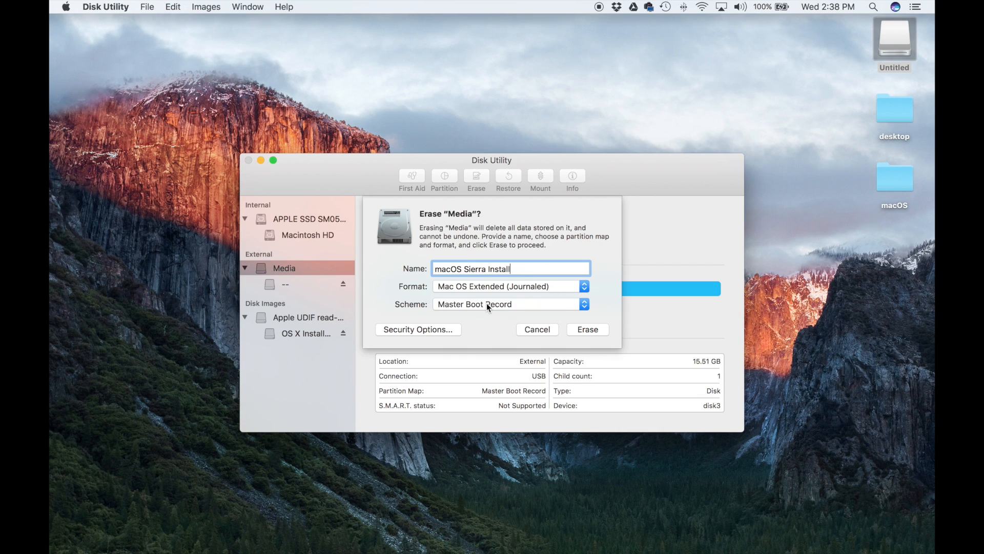
mouse_move(481, 290)
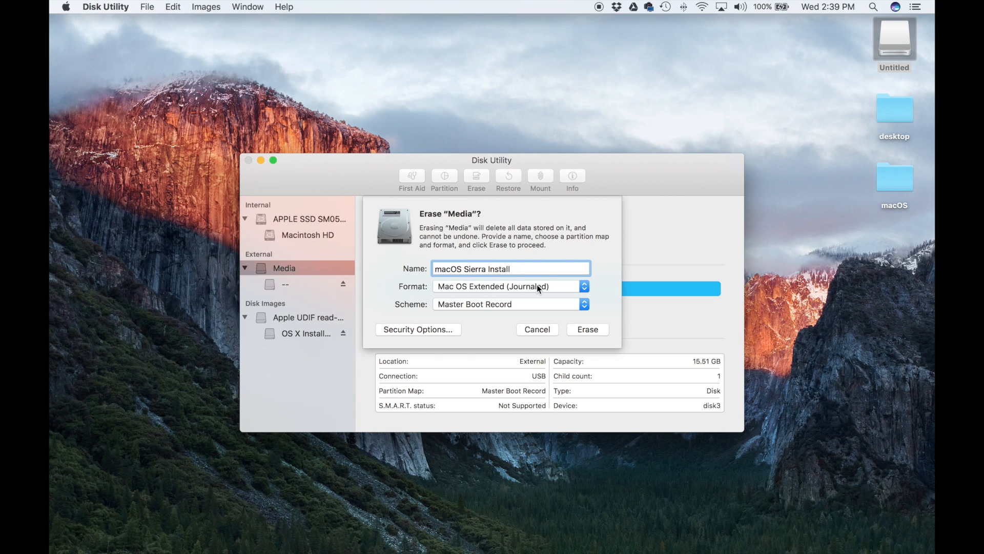
mouse_move(468, 315)
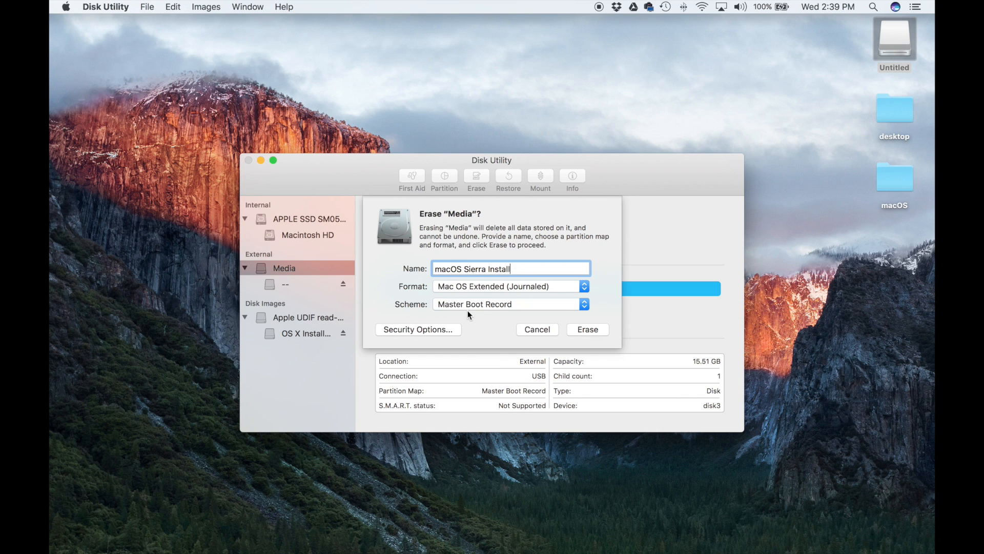
mouse_move(598, 329)
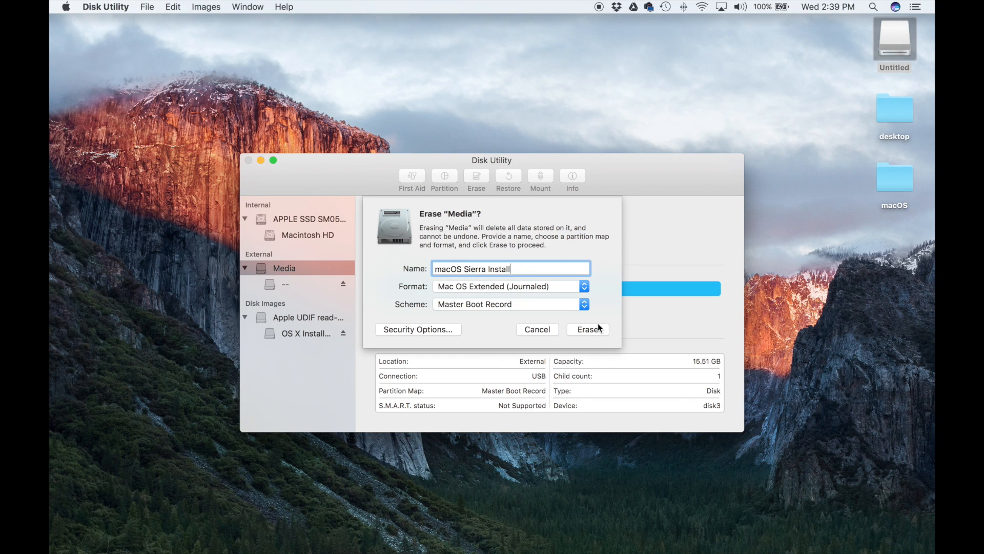
left_click(588, 329)
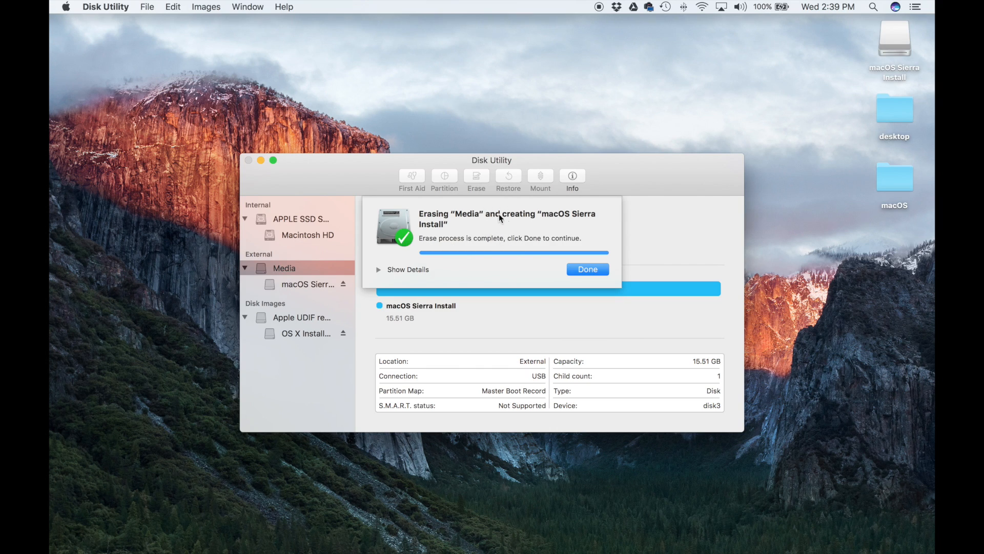
mouse_move(542, 227)
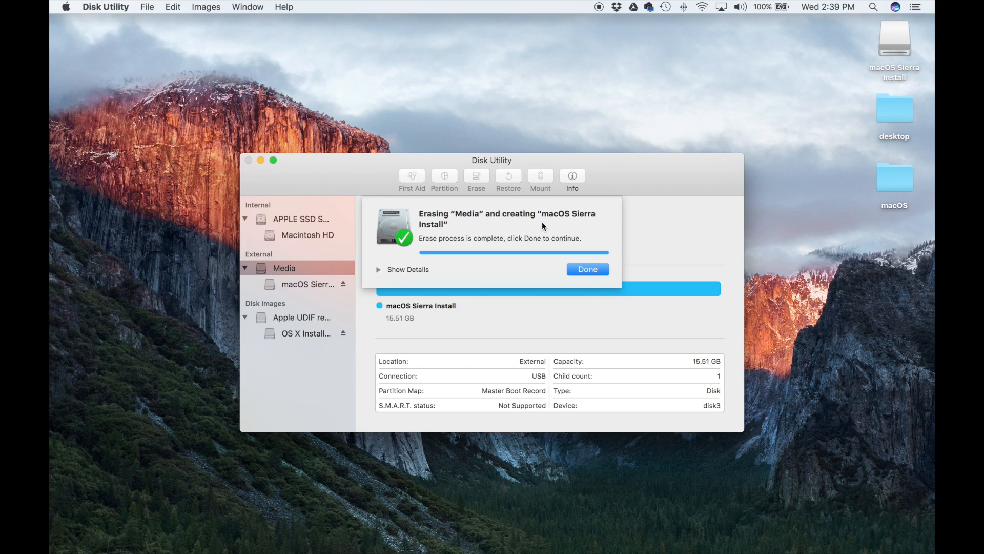
mouse_move(395, 242)
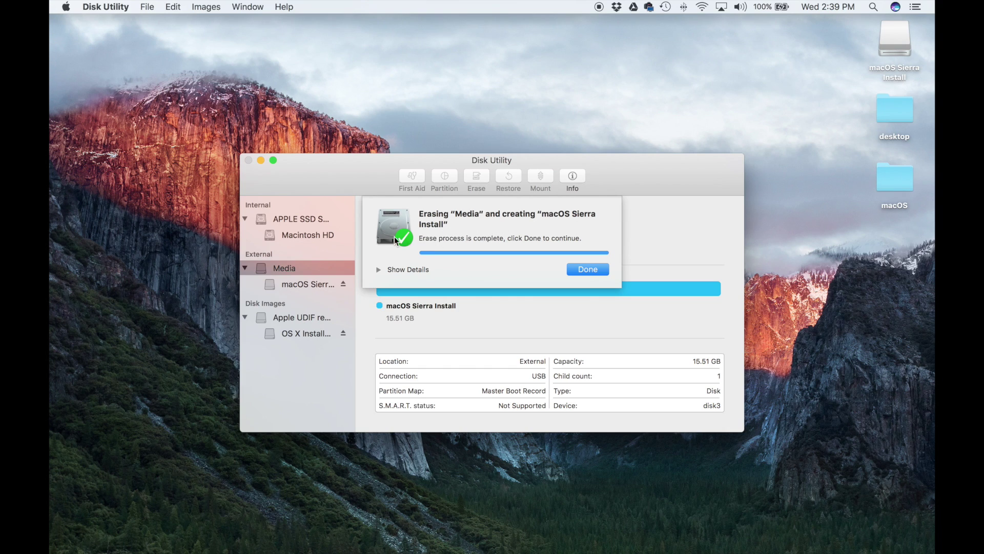
mouse_move(526, 246)
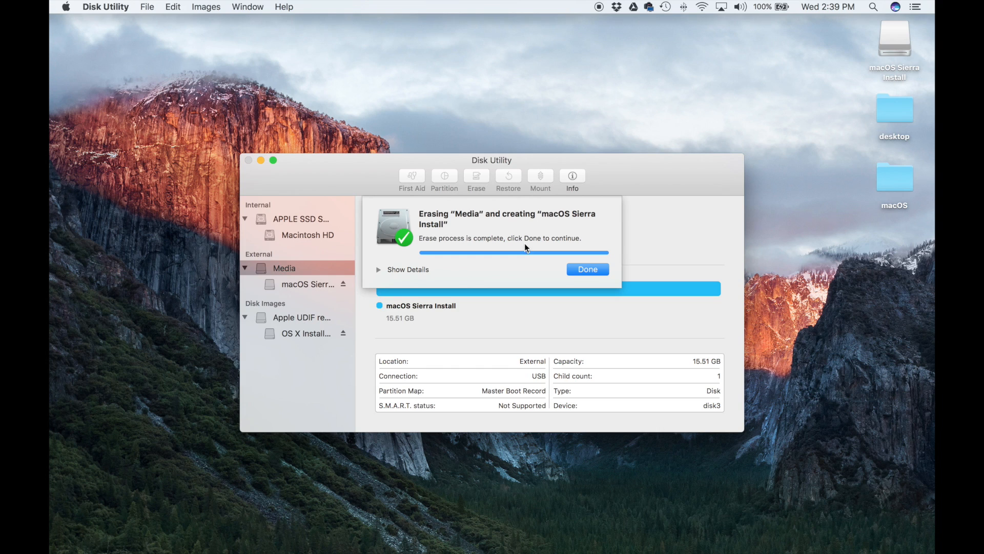
- Dismiss the erase-complete sheet and close Disk Utility
left_click(586, 269)
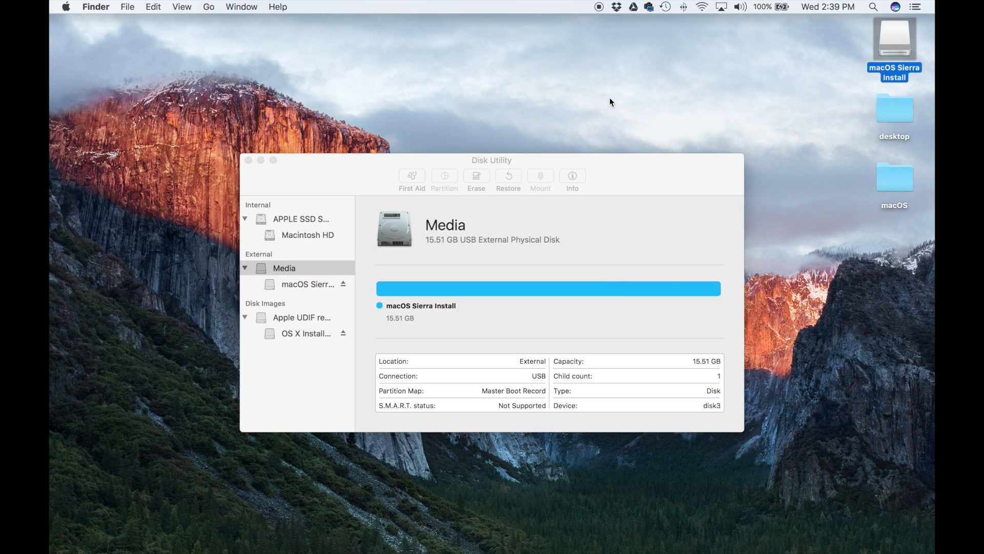
left_click(251, 160)
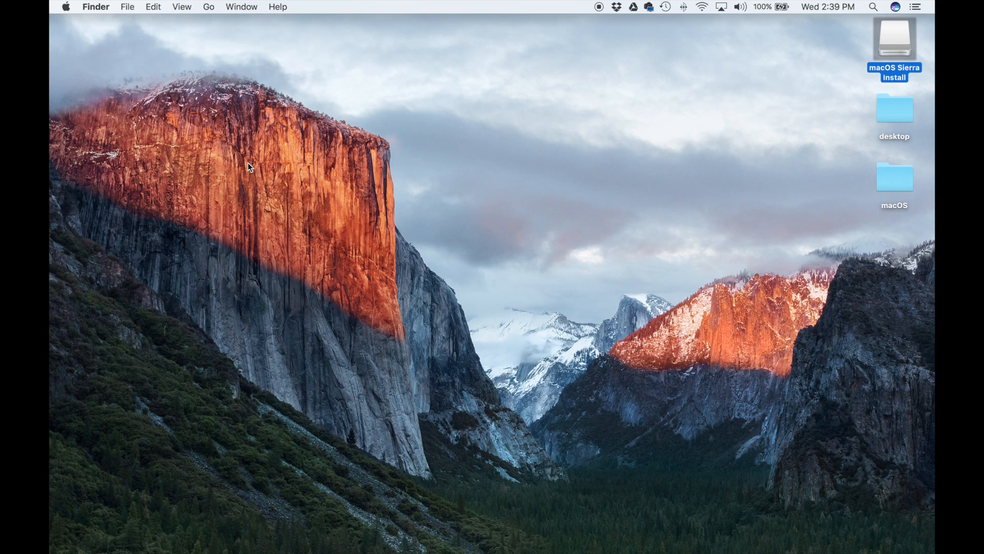
mouse_move(514, 146)
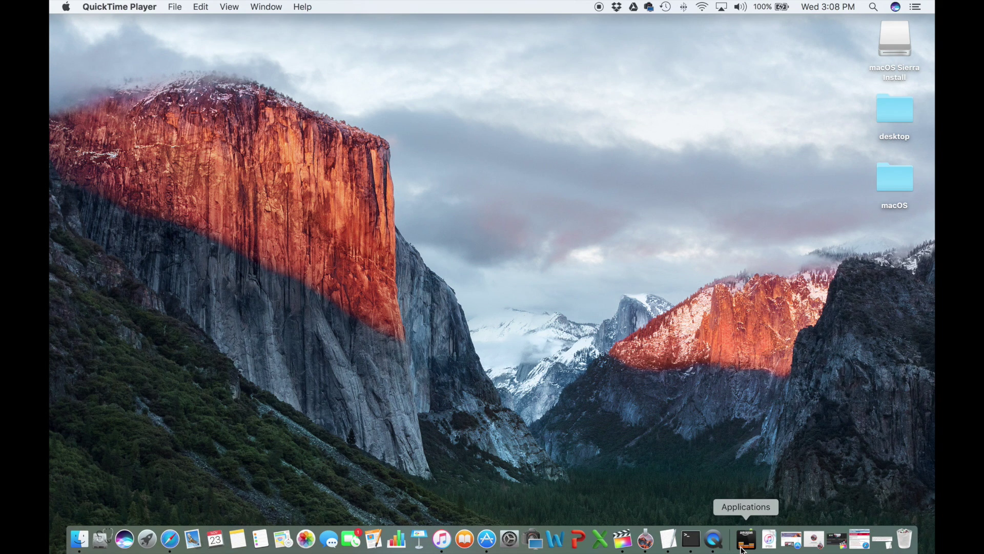
- Launch Disk Utility again from the Dock's Applications > Utilities stack
left_click(746, 539)
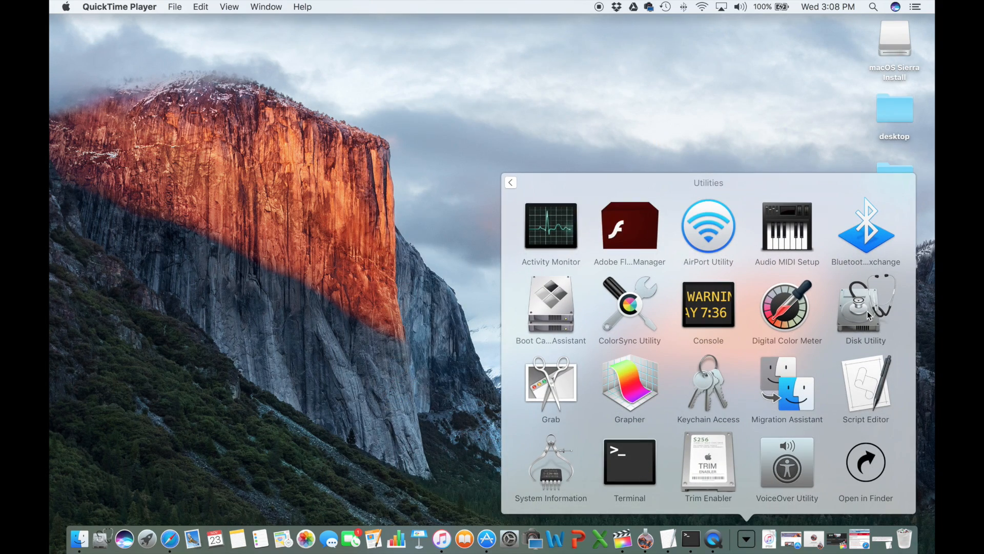
double_click(865, 307)
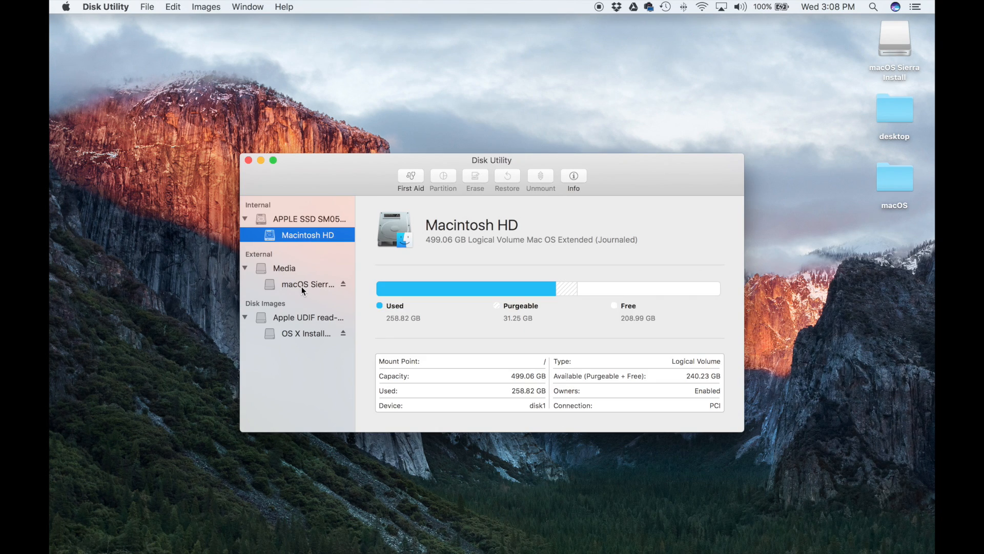
- Rename the USB volume from 'macOS Sierra Install' to 'sierraInstall' and close Disk Utility
left_click(307, 285)
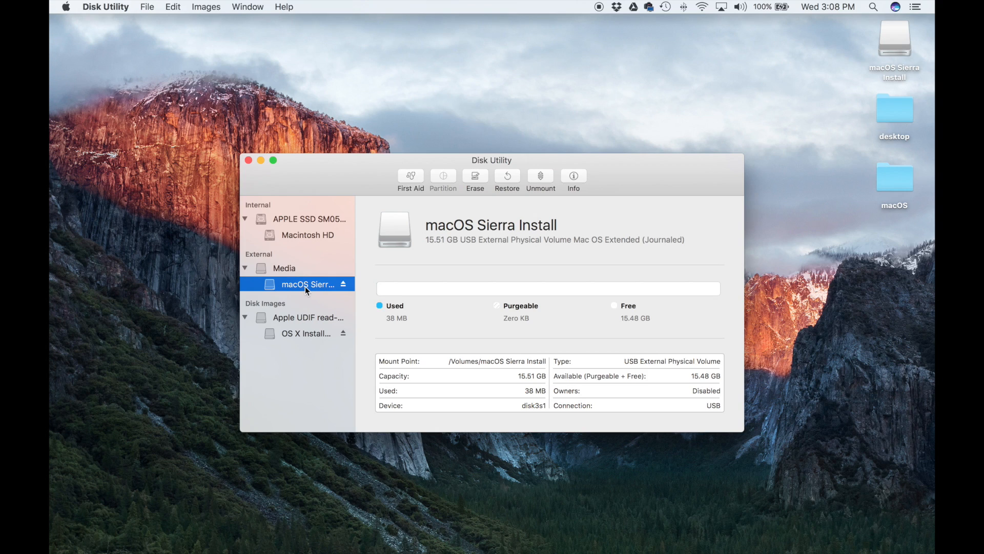
double_click(308, 283)
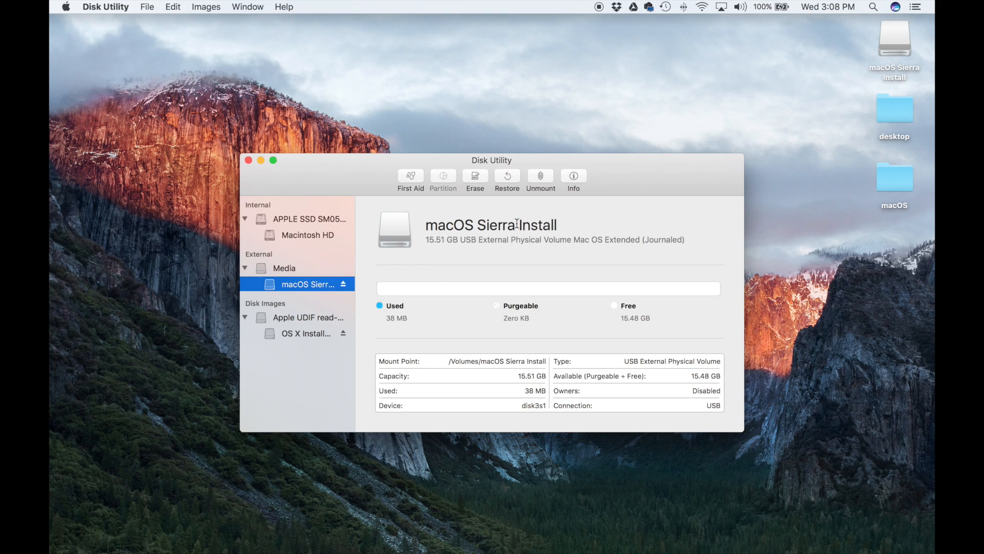
double_click(491, 224)
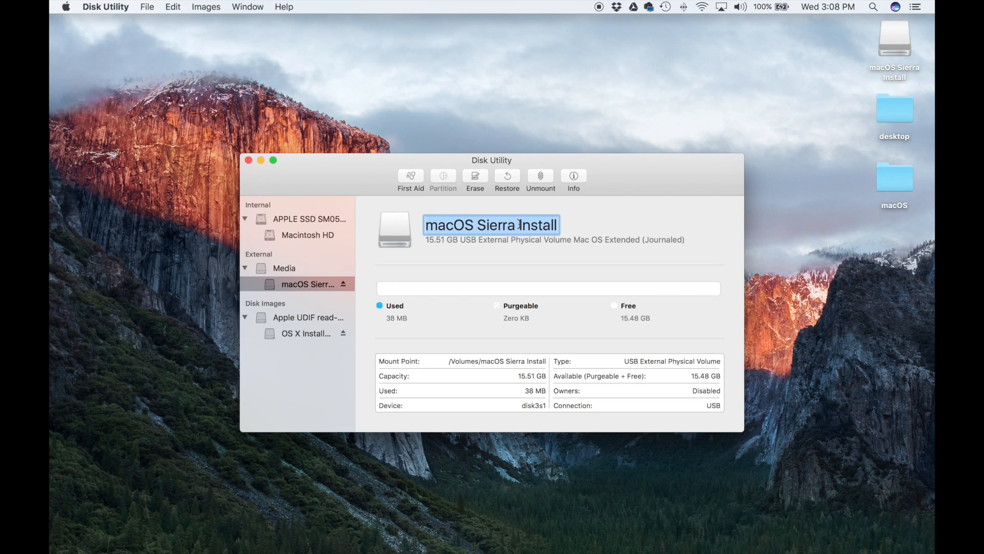
type("sierr")
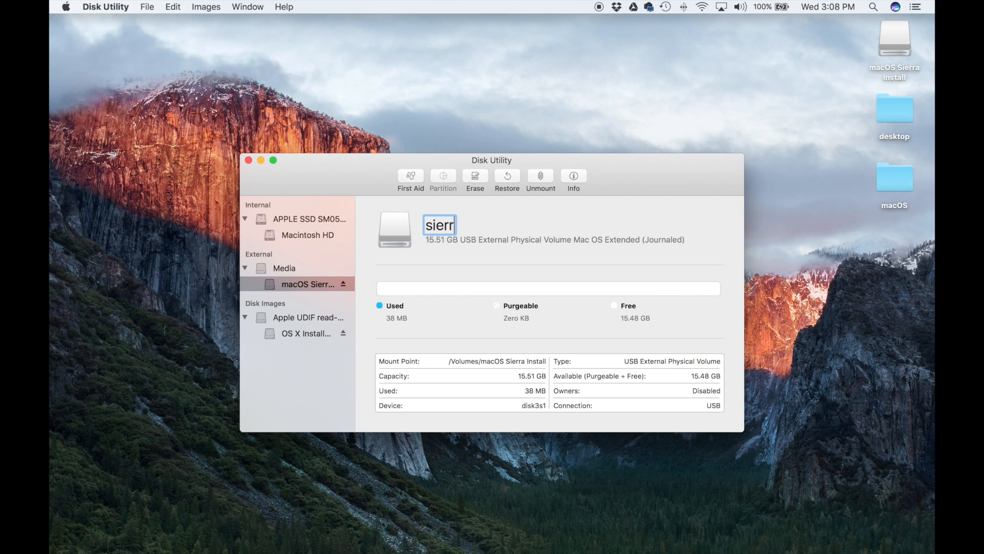
type("aInsta")
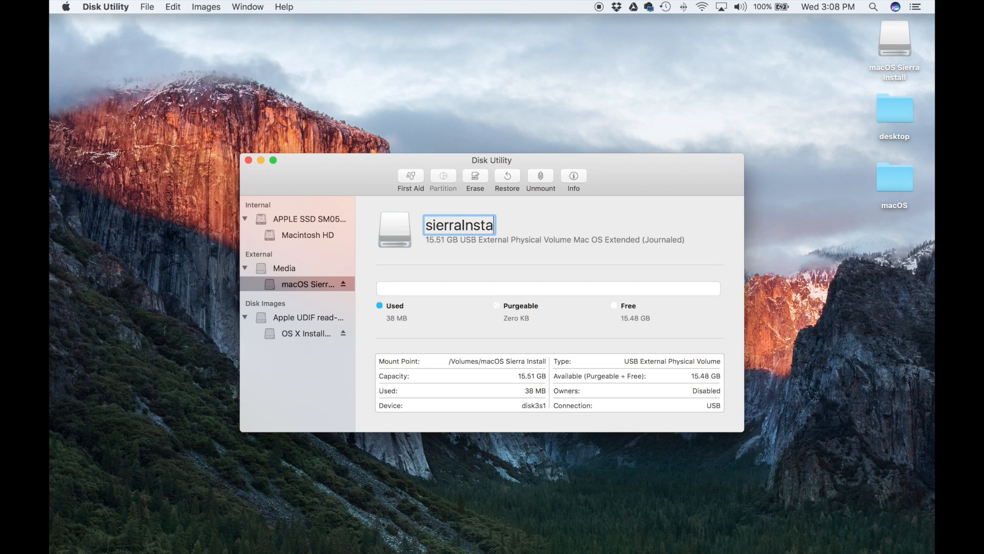
type("ll")
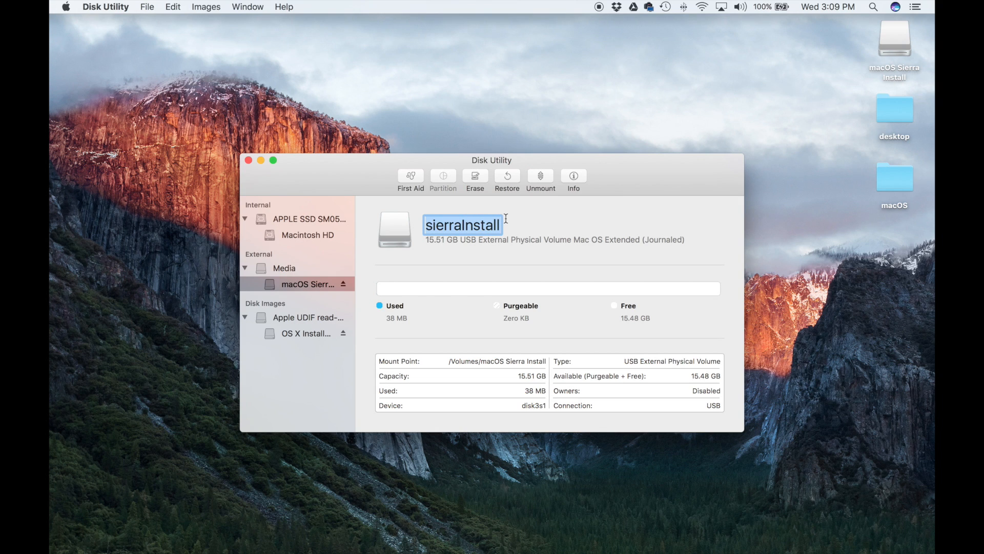
key("Return")
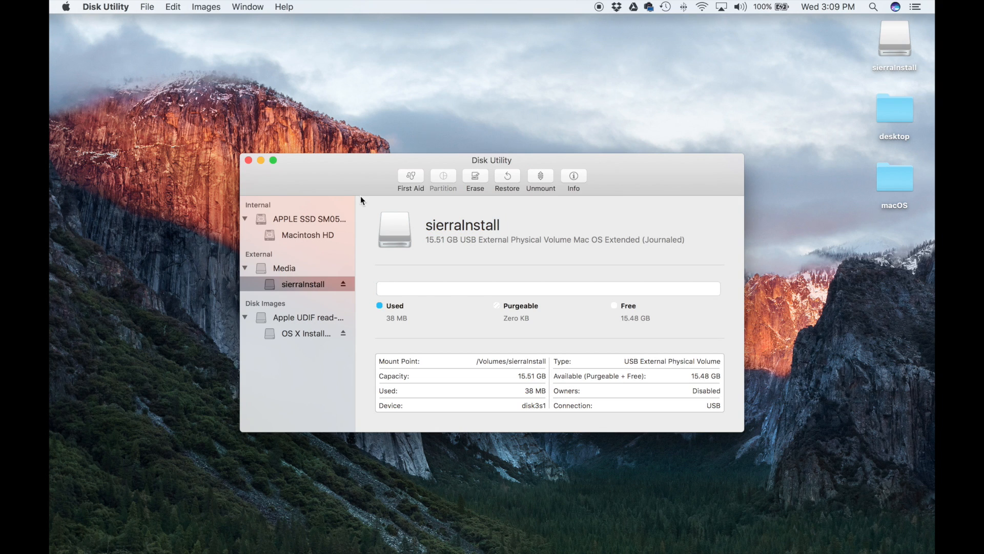
left_click(249, 160)
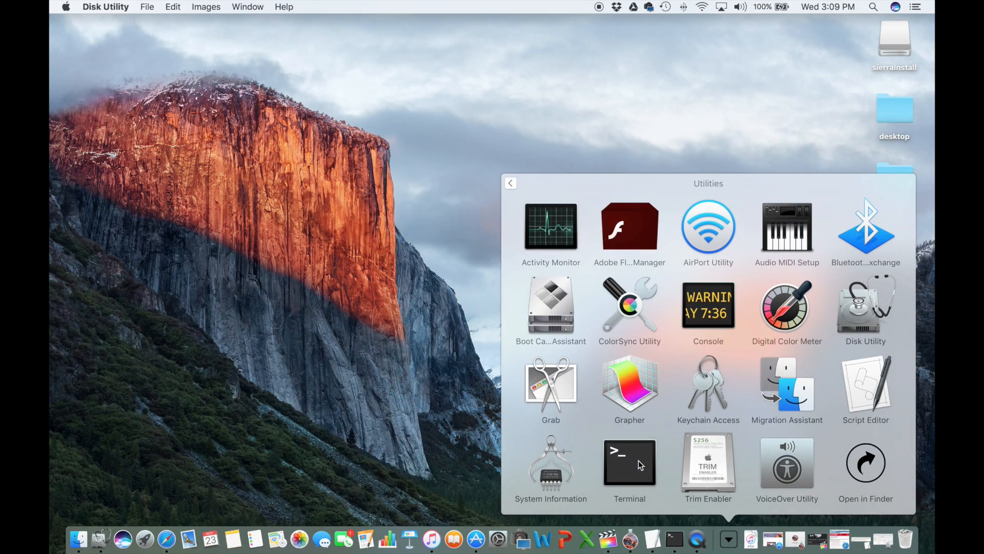
- Launch Terminal from the Utilities stack to get a fresh shell prompt
double_click(629, 463)
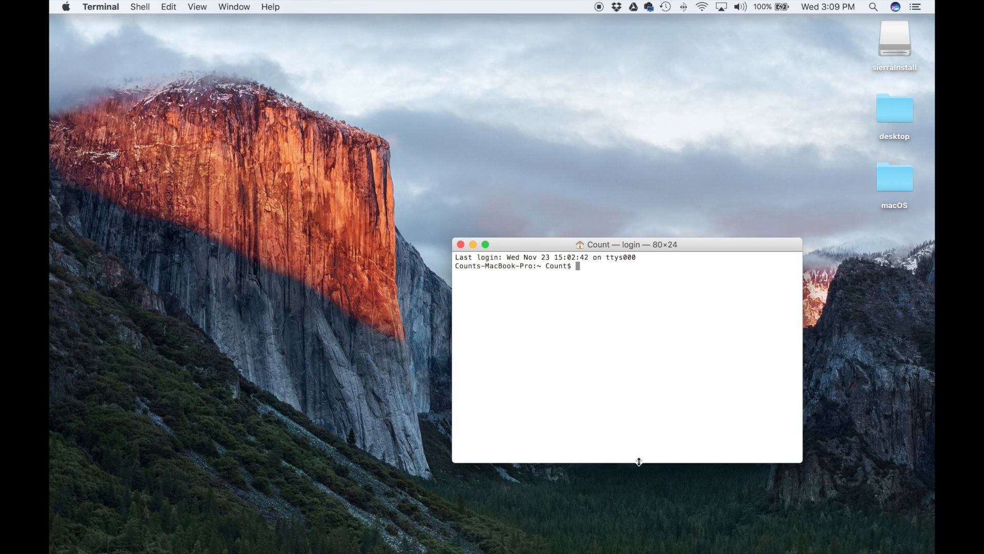
mouse_move(688, 245)
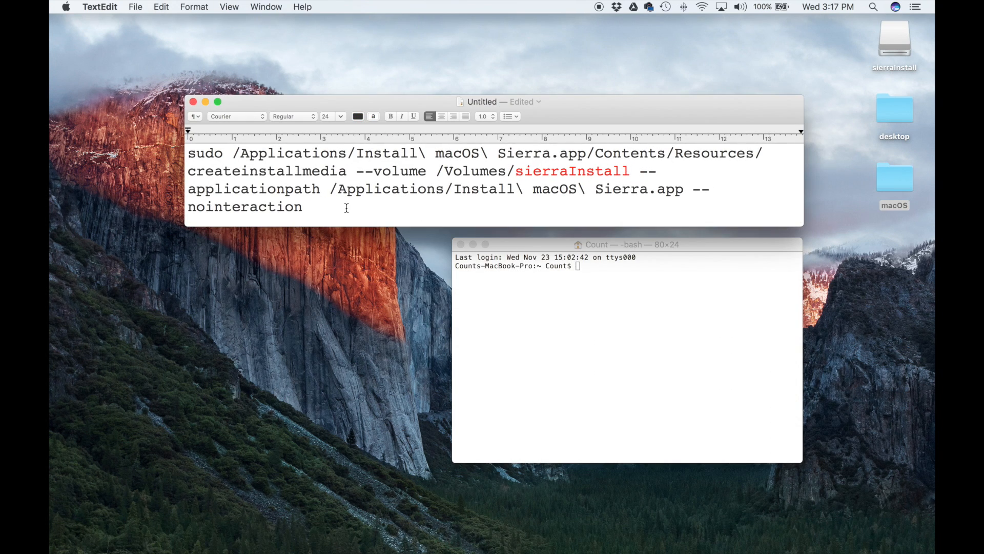
- Check that the command's volume name 'sierraInstall' in the TextEdit note matches the desktop drive
key("cmd+a")
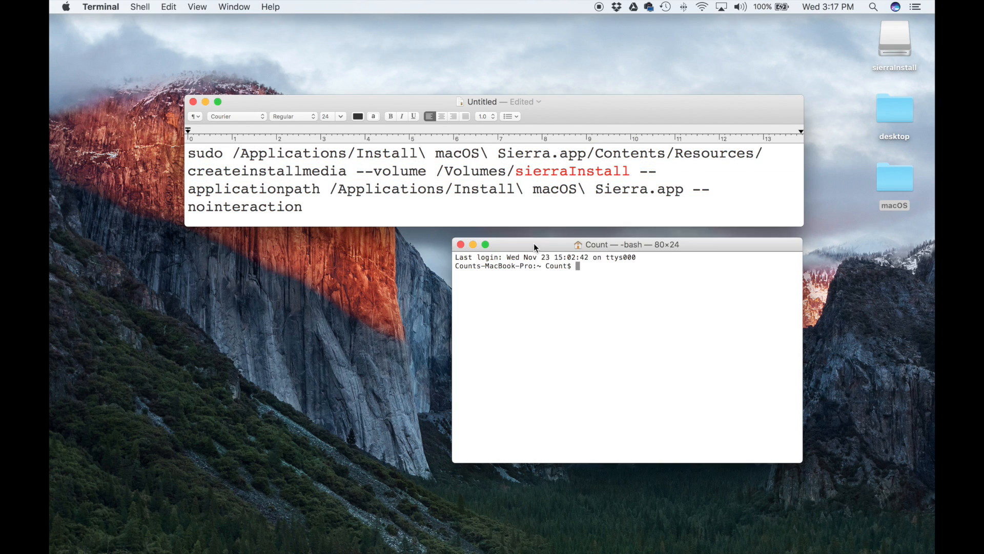
left_click(368, 204)
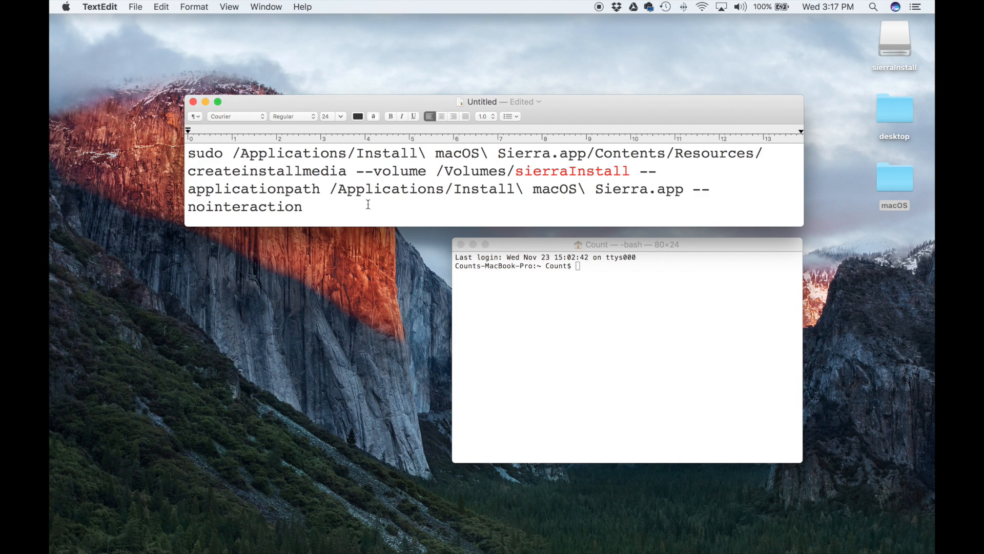
left_click(303, 206)
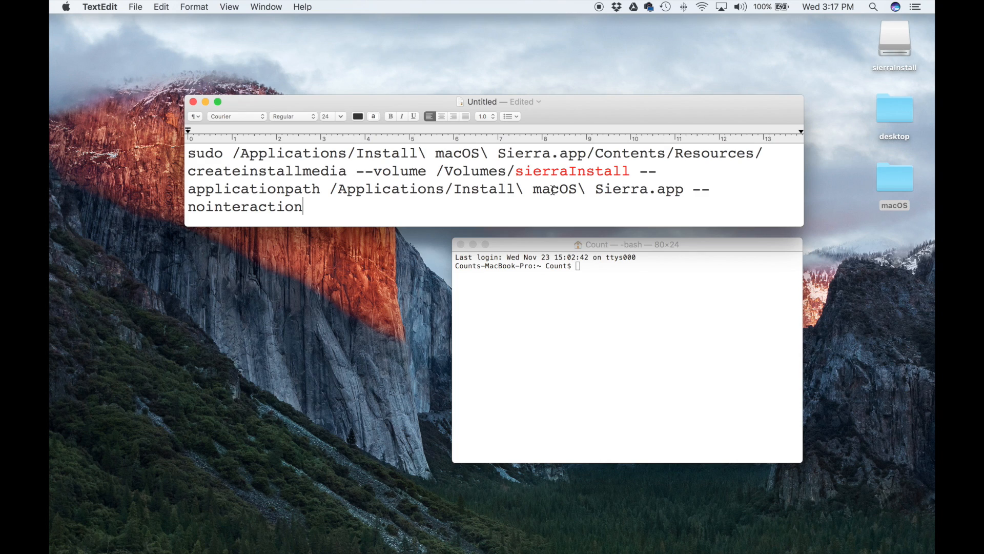
left_click(516, 170)
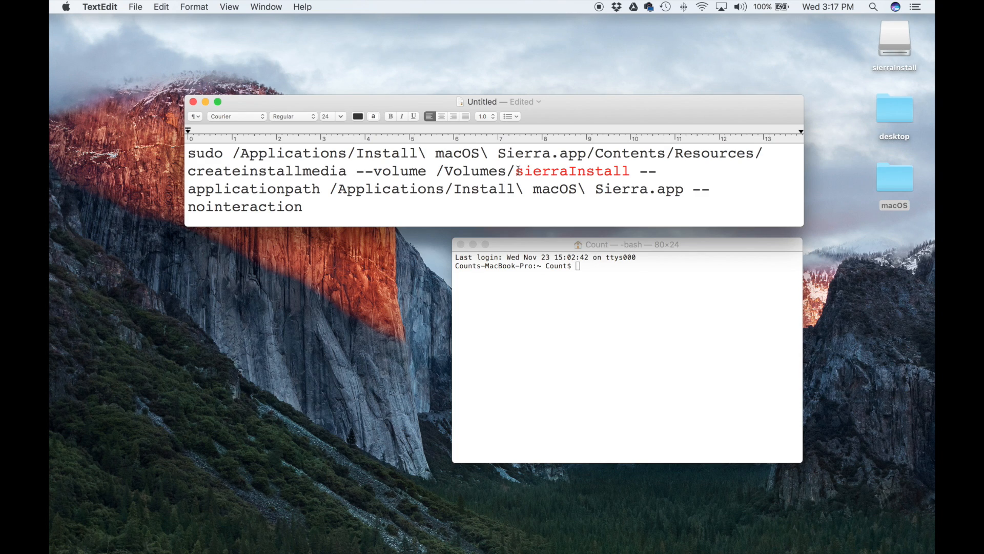
double_click(573, 170)
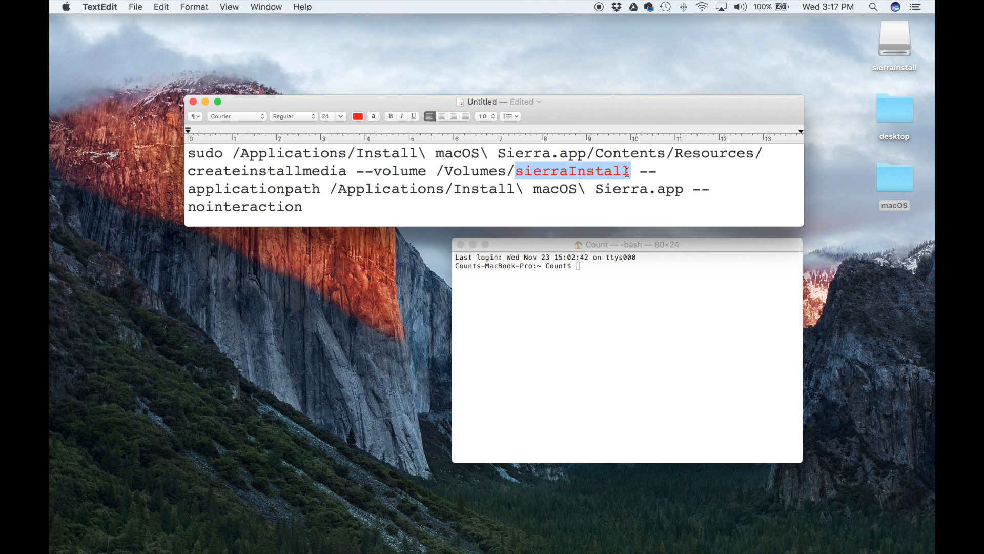
left_click(894, 38)
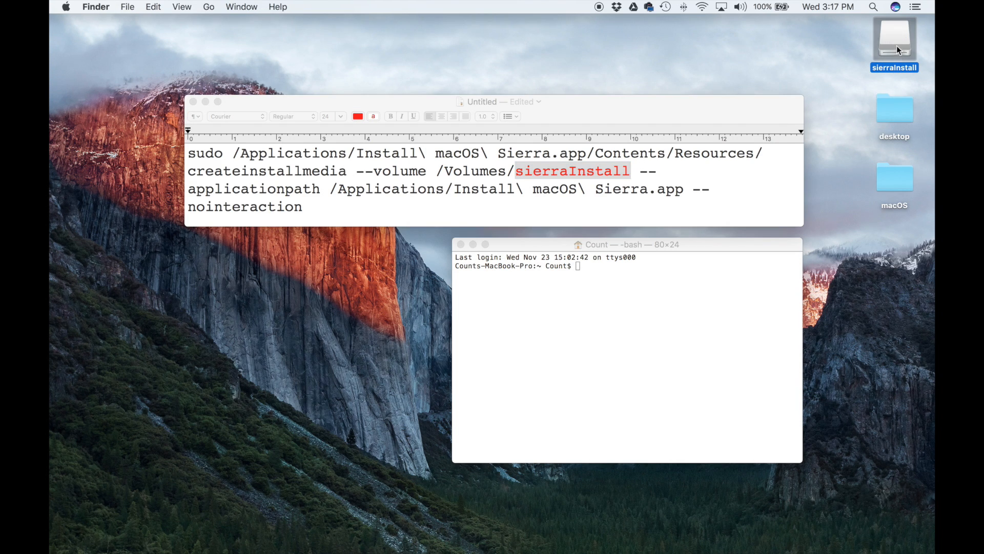
mouse_move(890, 44)
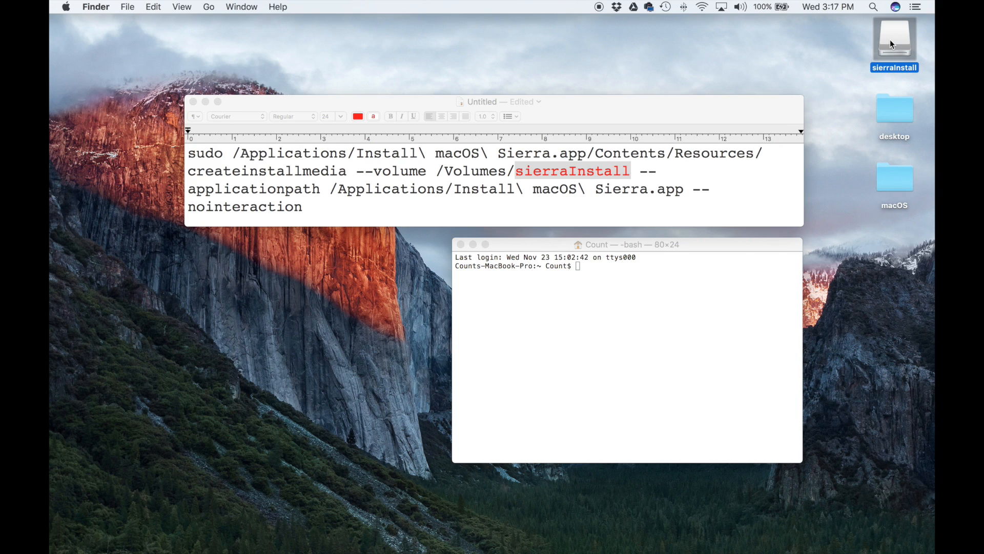
mouse_move(651, 168)
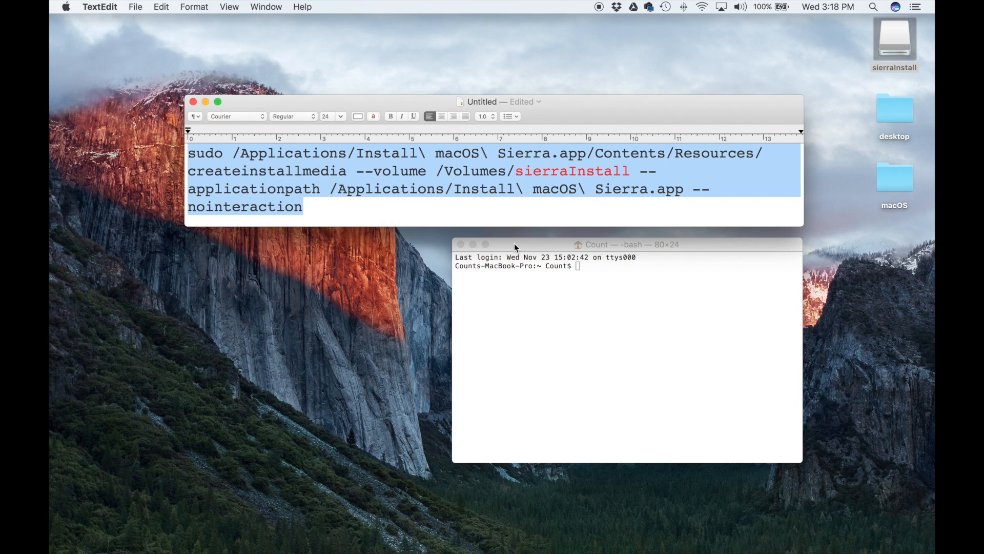
- Paste the createinstallmedia command for /Volumes/sierraInstall into Terminal and run it
right_click(577, 265)
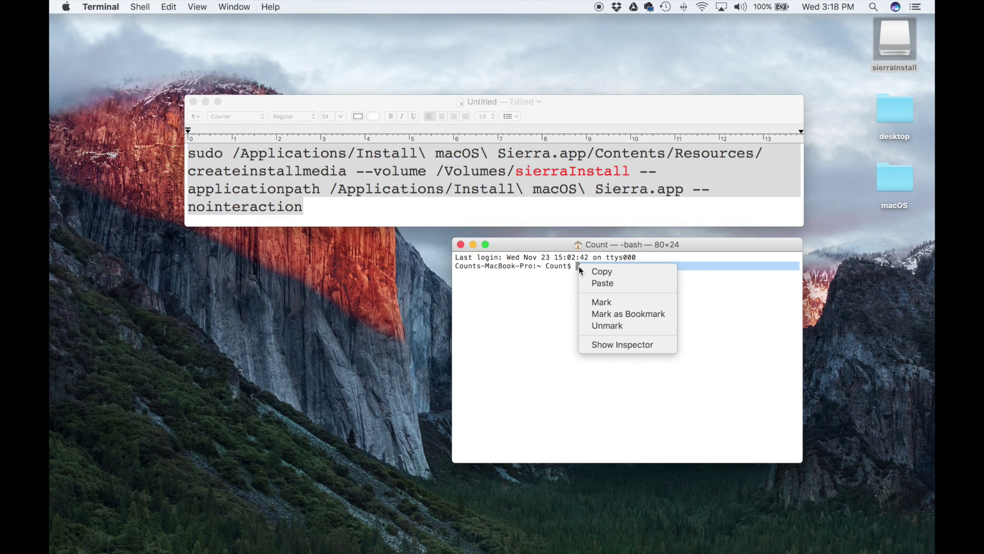
left_click(602, 283)
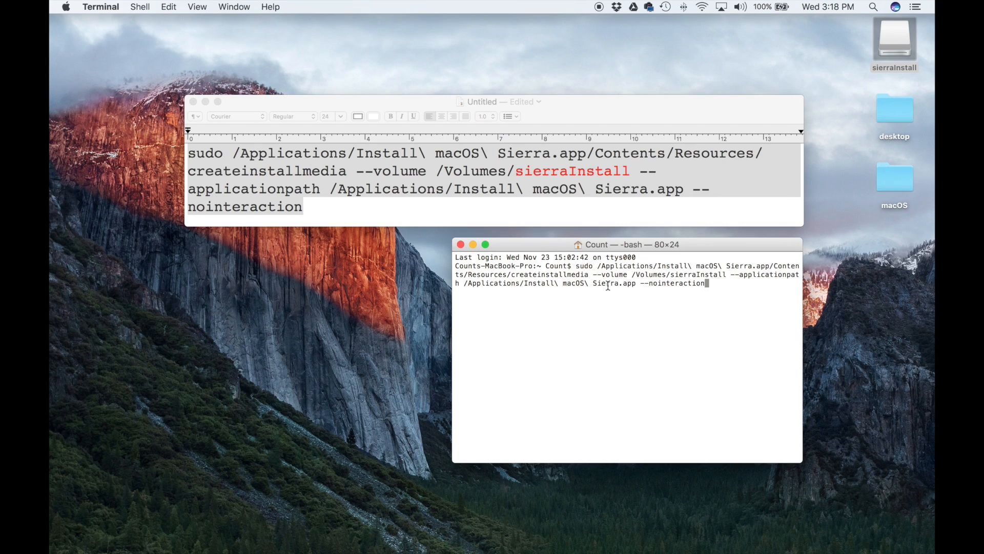
key("return")
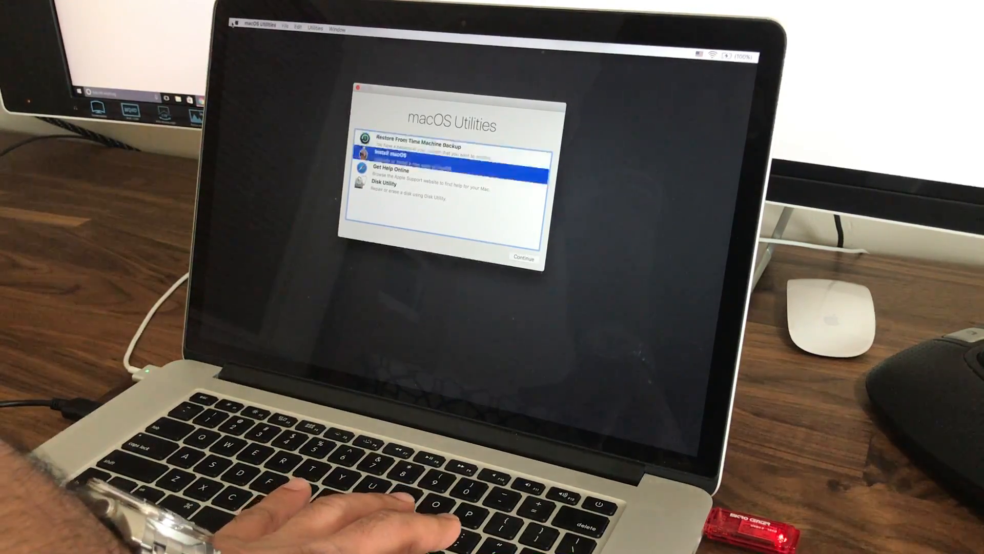
- Move the selection in macOS Utilities down to the Disk Utility option
key("down")
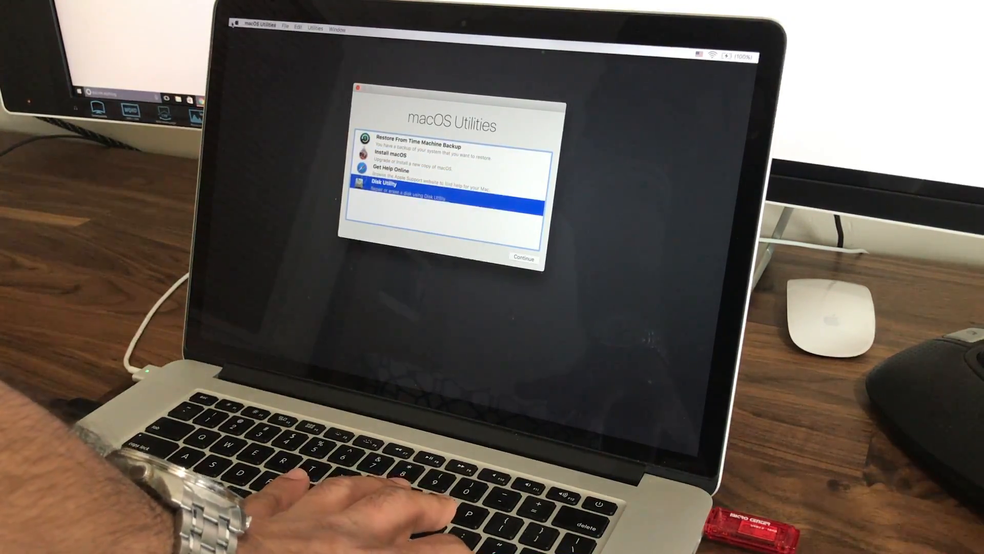